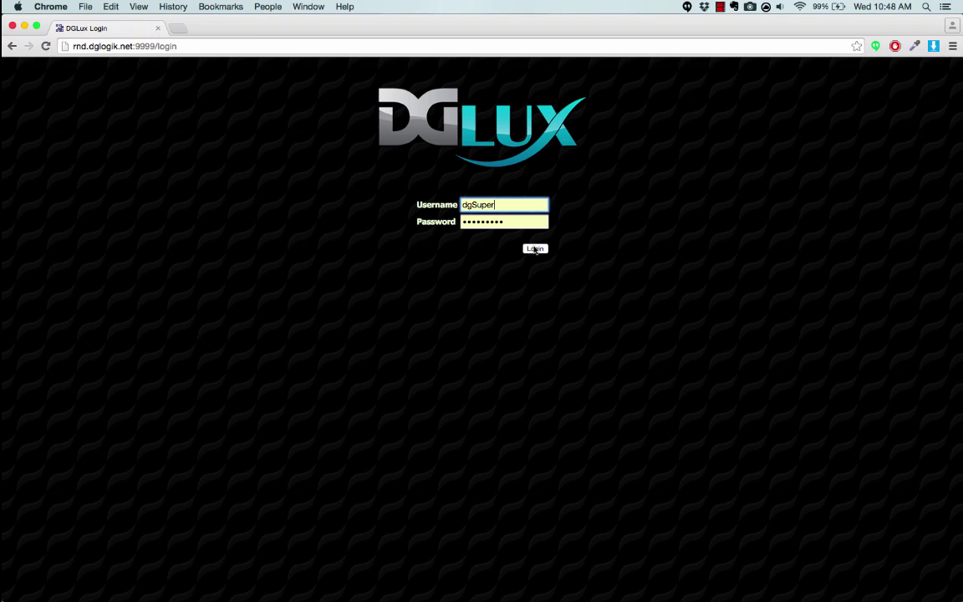
# - Sign in to DGLux5 so the Fusion - Blue project shows in the editor
pyautogui.click(535, 249)
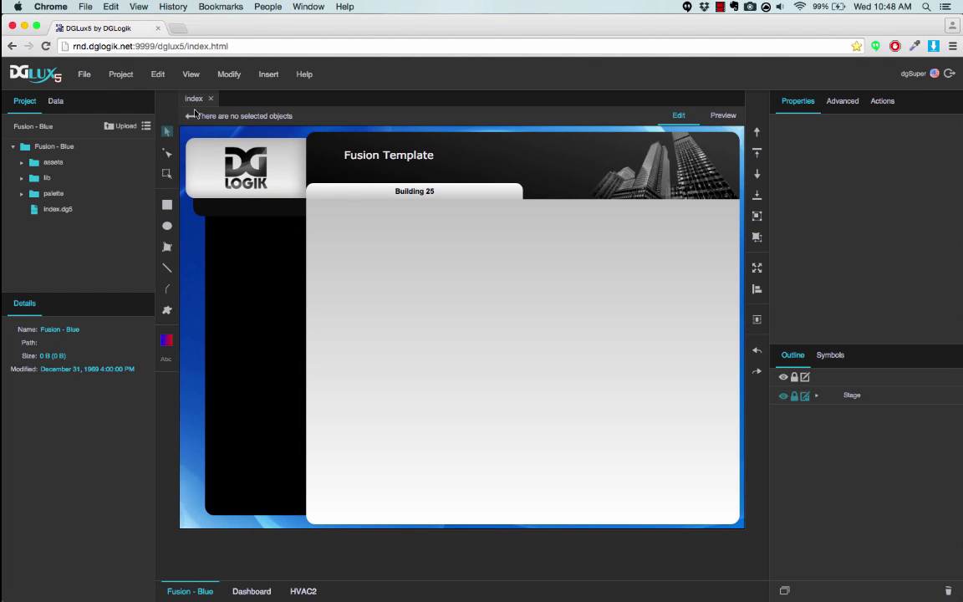
# - Create a new project 'PA Video' from the Project Assist PA2 template via Project > New Project
pyautogui.click(121, 74)
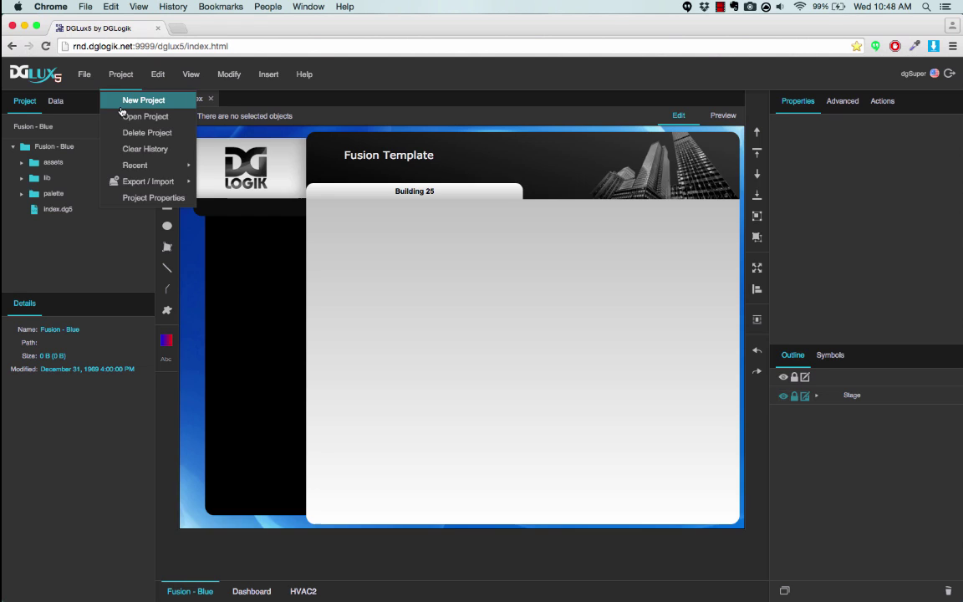
pyautogui.click(144, 101)
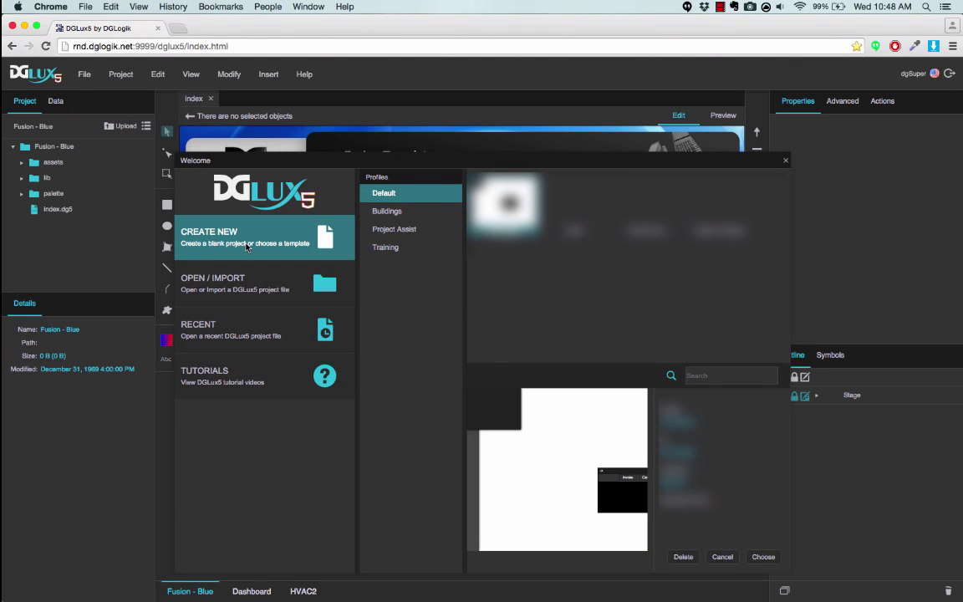
pyautogui.moveTo(391, 236)
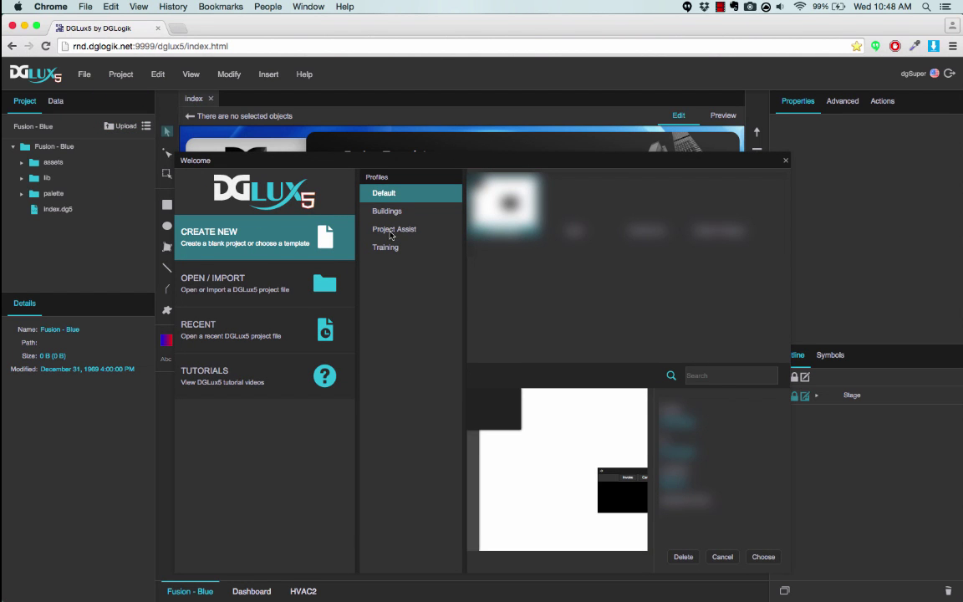
pyautogui.click(394, 227)
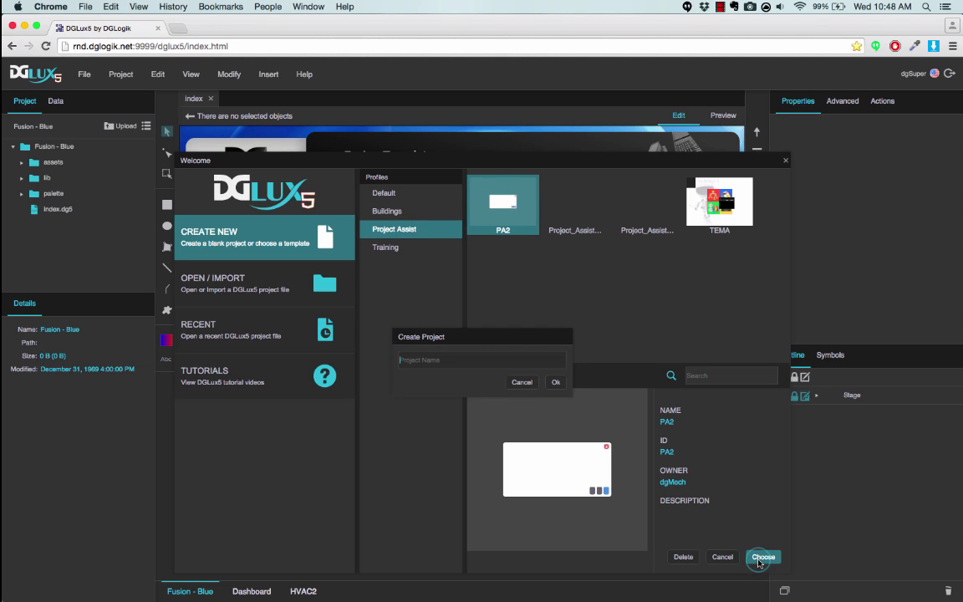
pyautogui.write('PA Video')
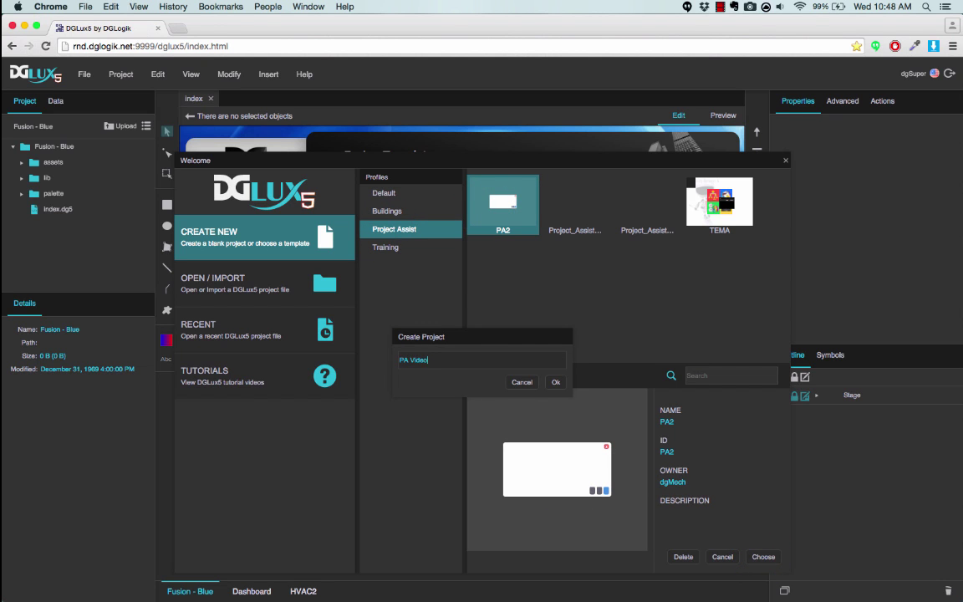
pyautogui.click(555, 382)
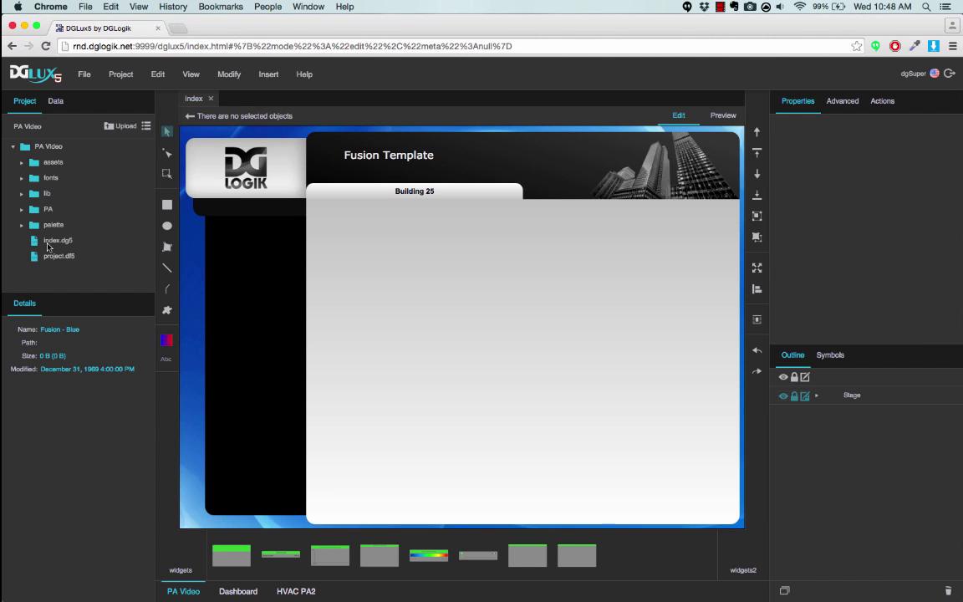
# - Open index.dg5 showing Project Assist 2.0 and launch it through Preview > Open Viewer Link
pyautogui.doubleClick(57, 241)
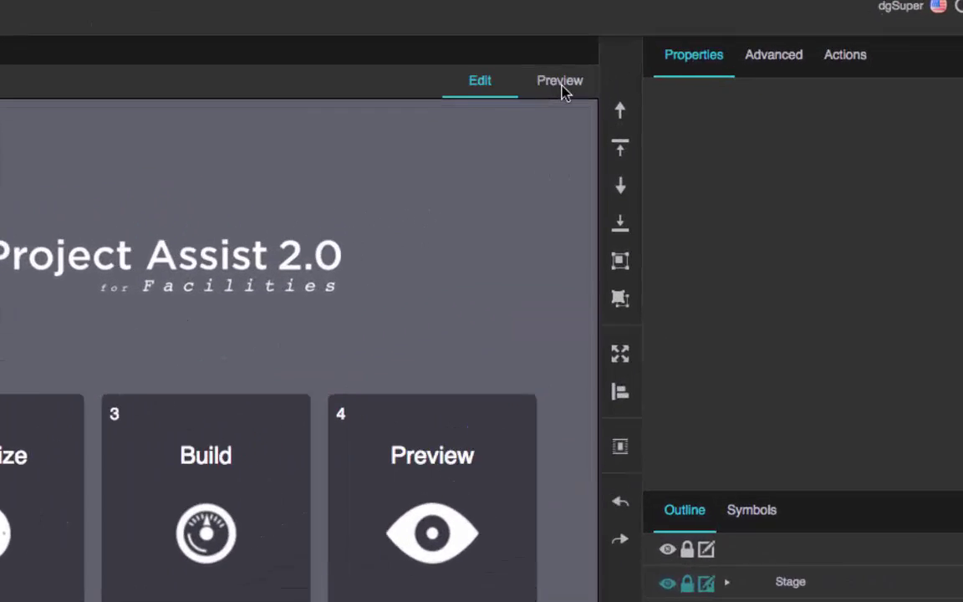
pyautogui.click(559, 81)
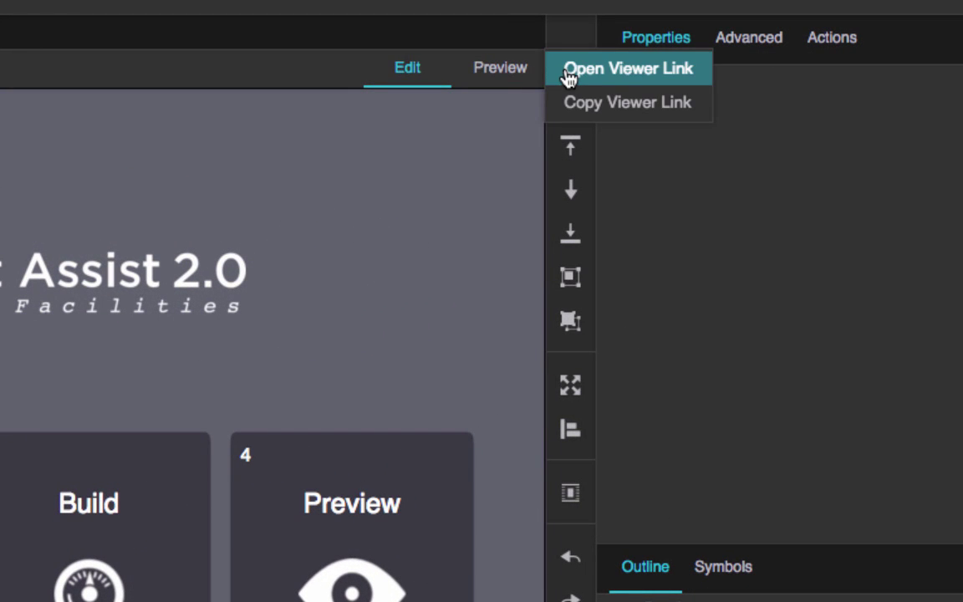
pyautogui.click(625, 67)
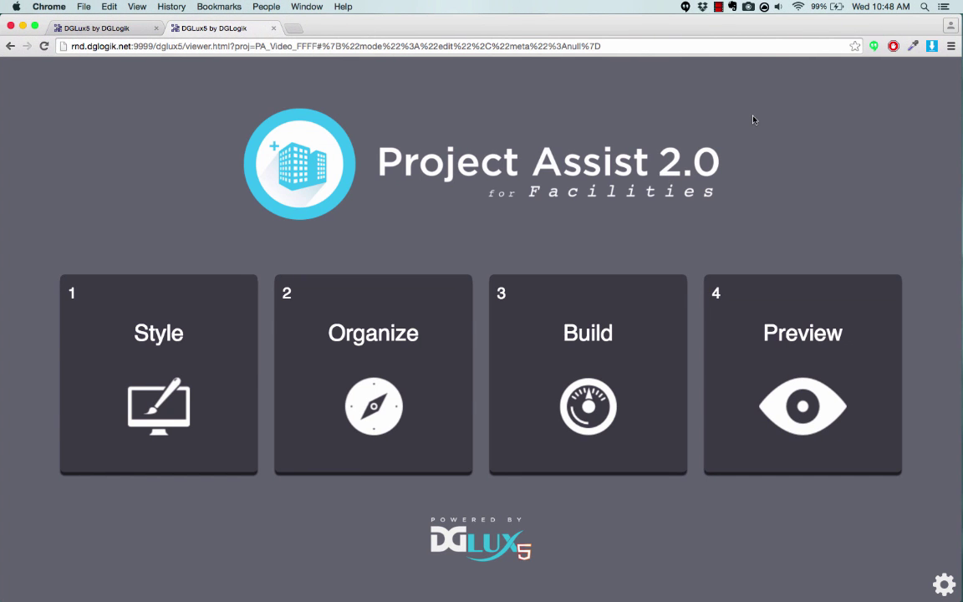
pyautogui.moveTo(404, 231)
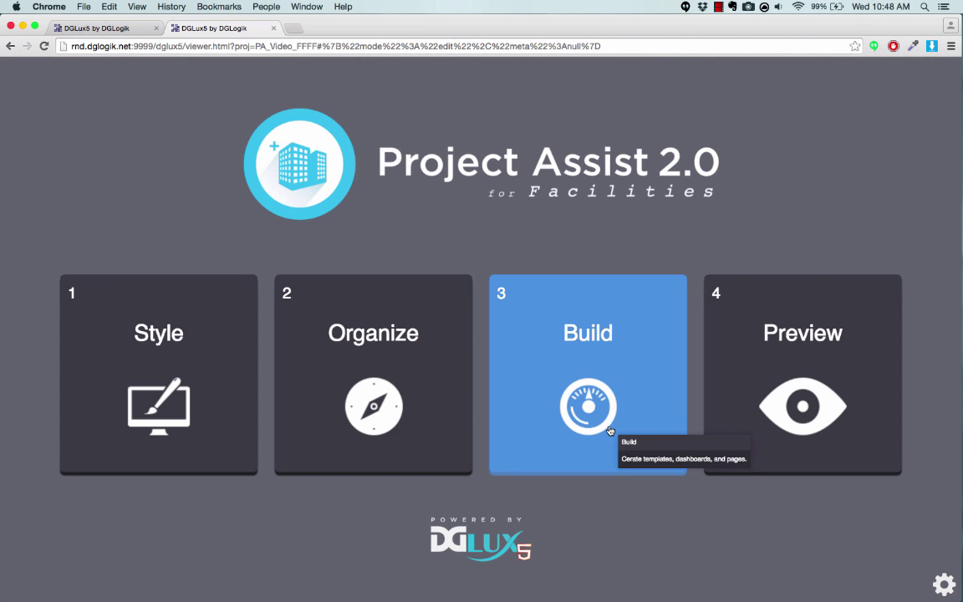
pyautogui.moveTo(781, 421)
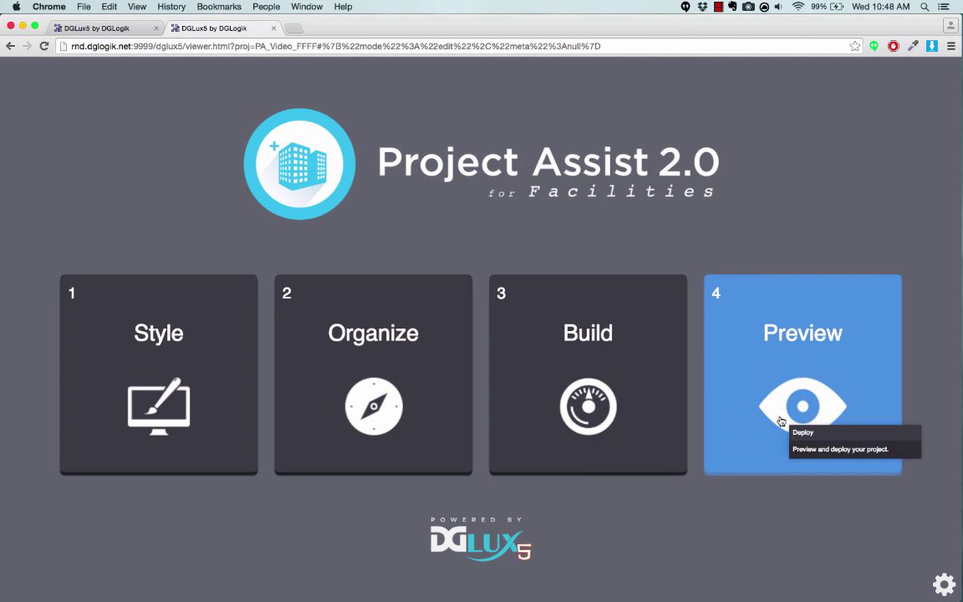